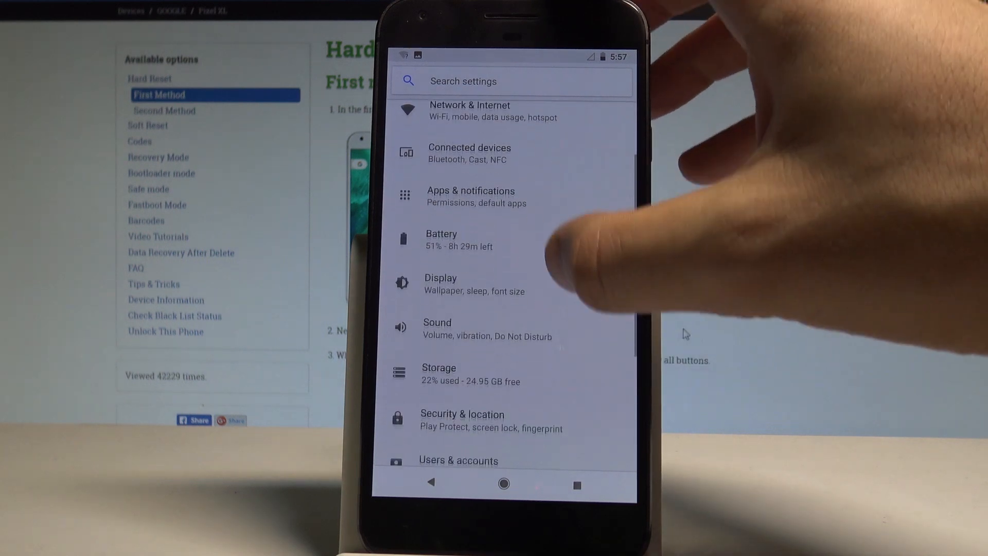
Reach Language preferences via System > Languages & input > Languages, showing only English (United States).
scroll("down", 3)
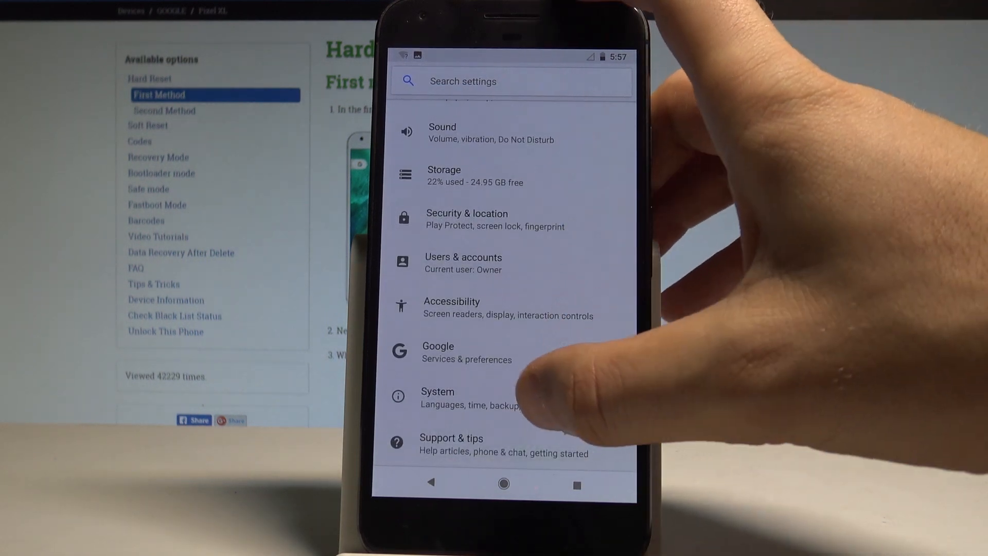
left_click(437, 397)
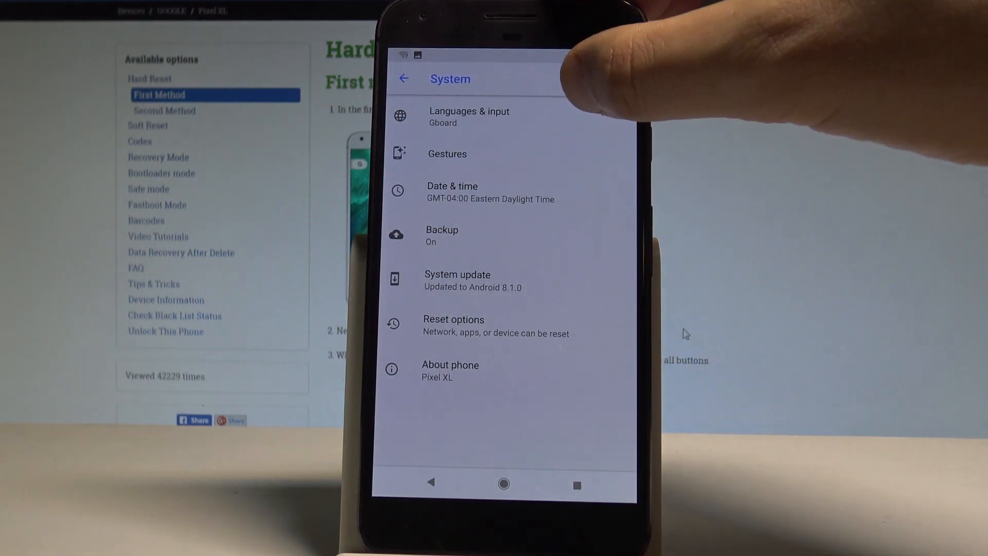
left_click(470, 116)
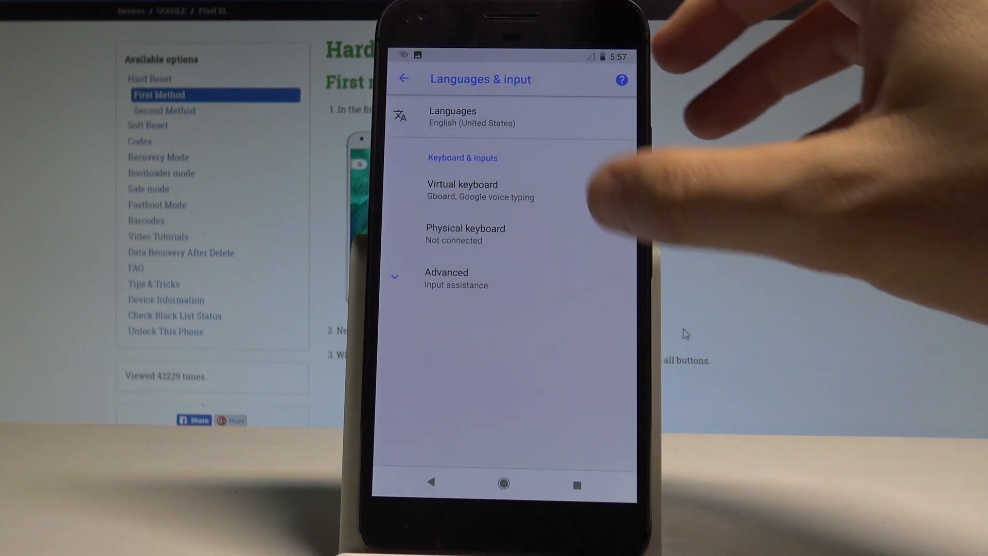
left_click(453, 116)
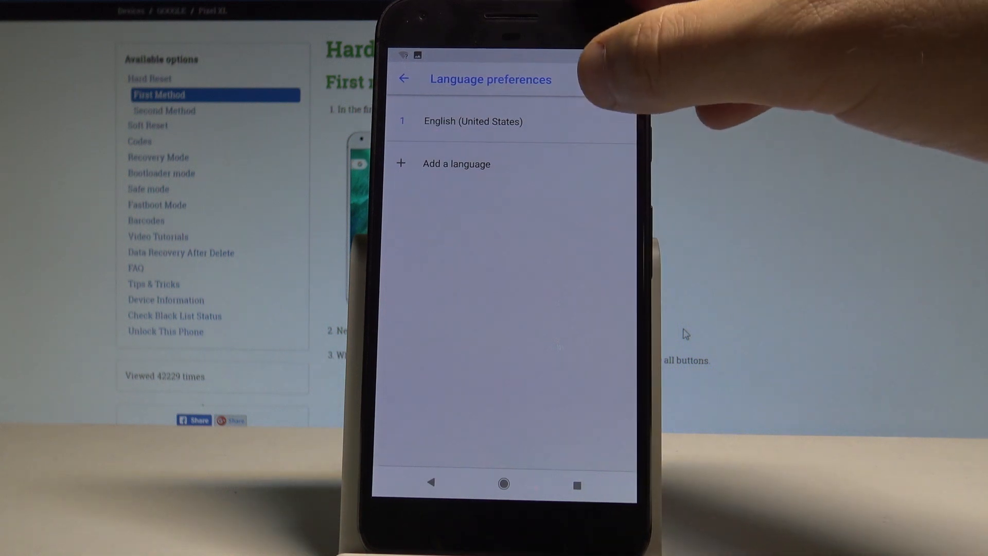
Add Español with the España region as a second language below English (United States).
left_click(456, 164)
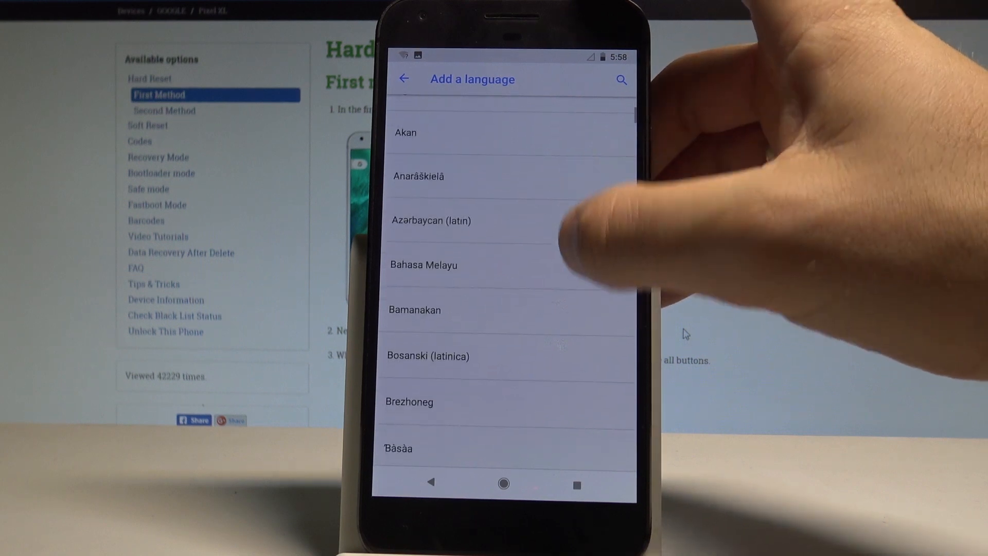
scroll("down", 3)
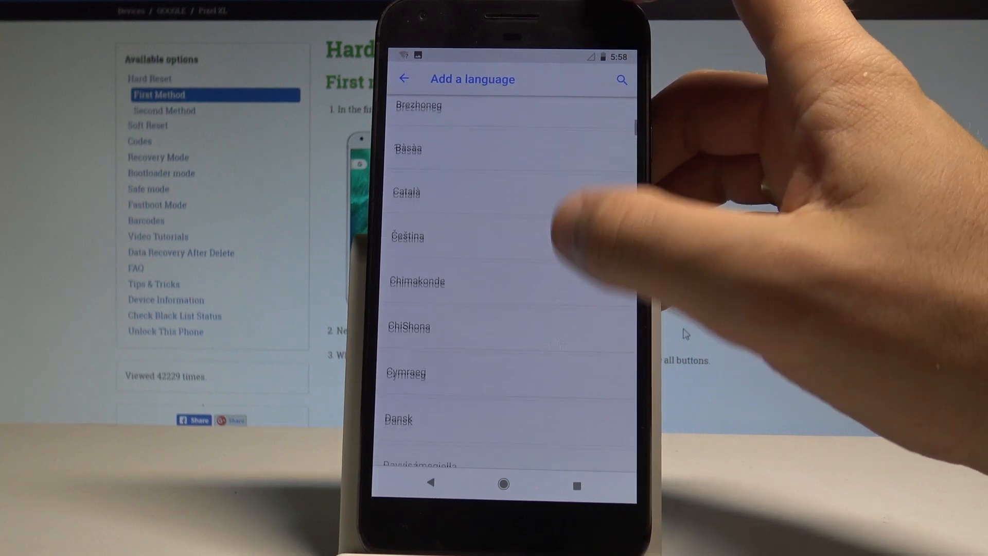
scroll("down", 3)
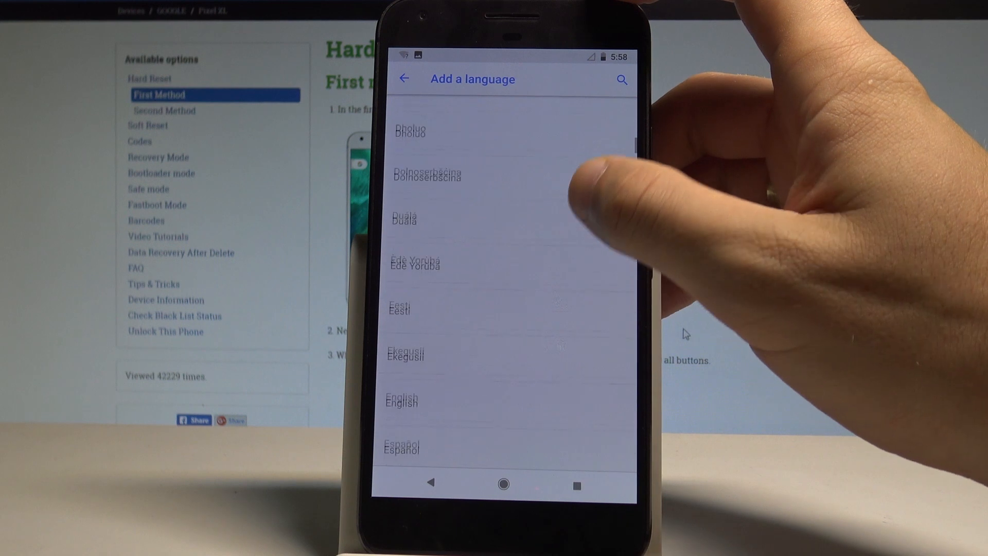
left_click(403, 448)
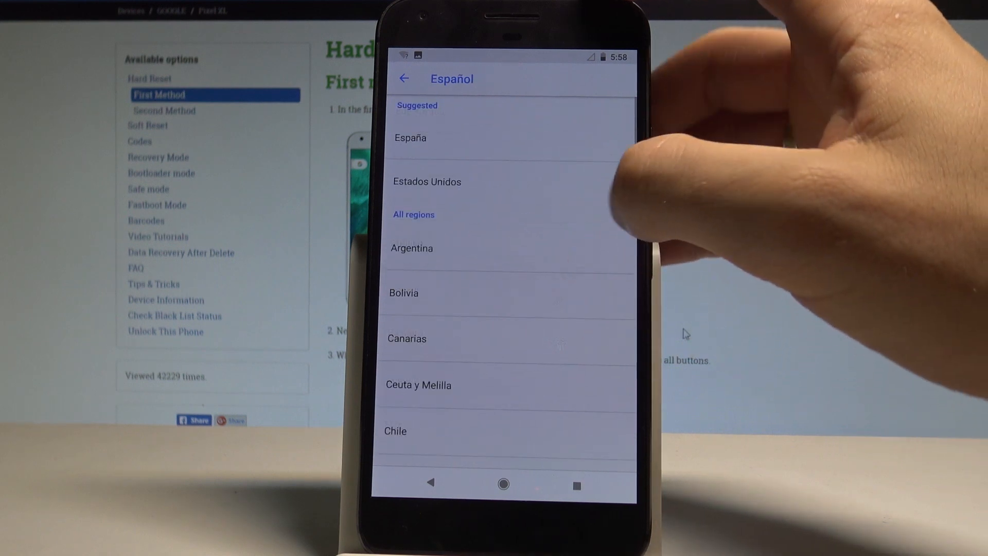
left_click(410, 138)
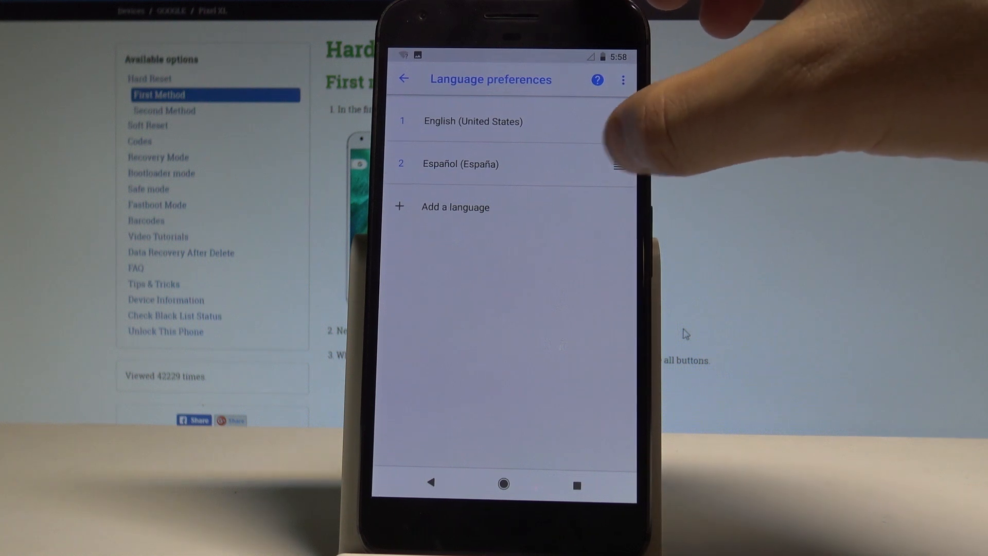
Move Español (España) above English to make it primary, then return to Sistema > Idiomas e introducción de texto.
left_click_drag(618, 164, 618, 121)
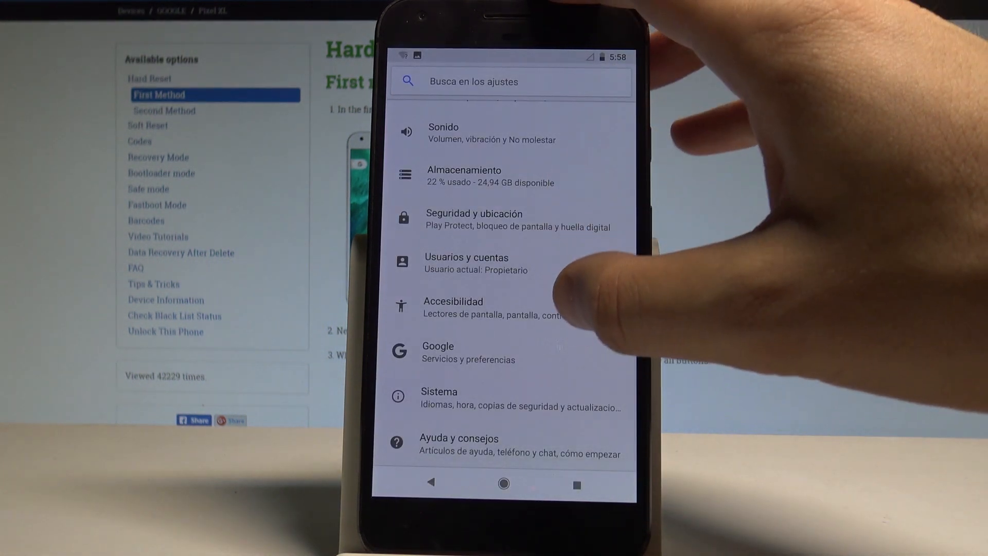
left_click(438, 399)
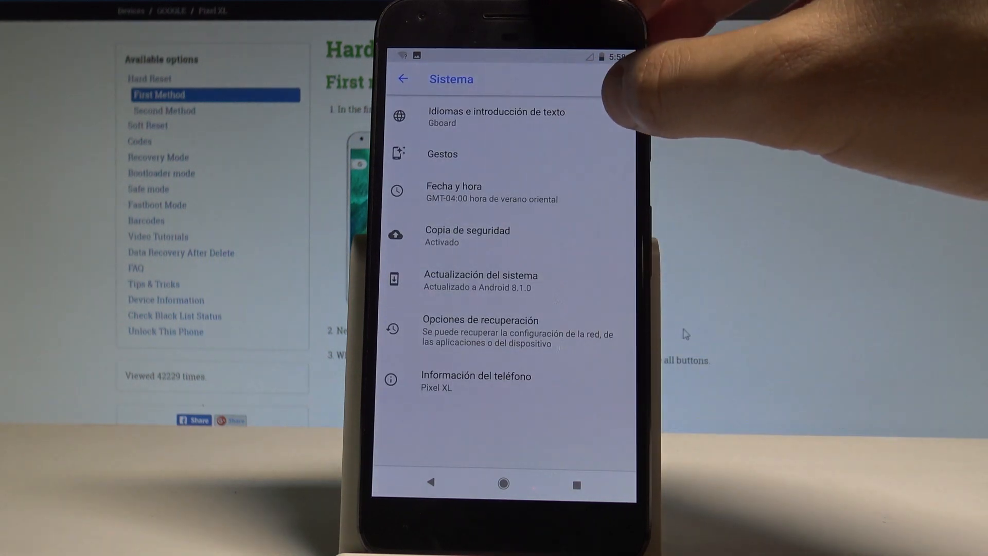
left_click(496, 117)
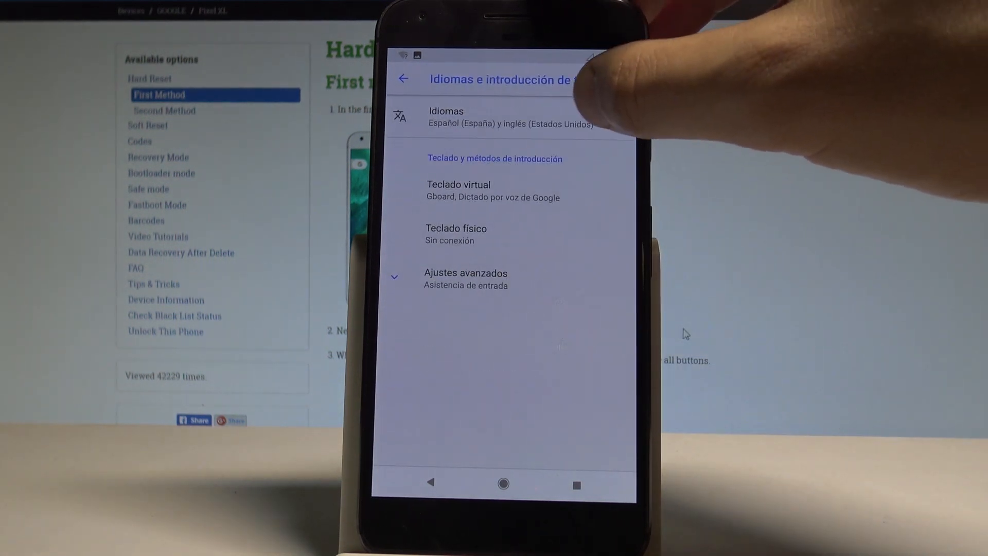